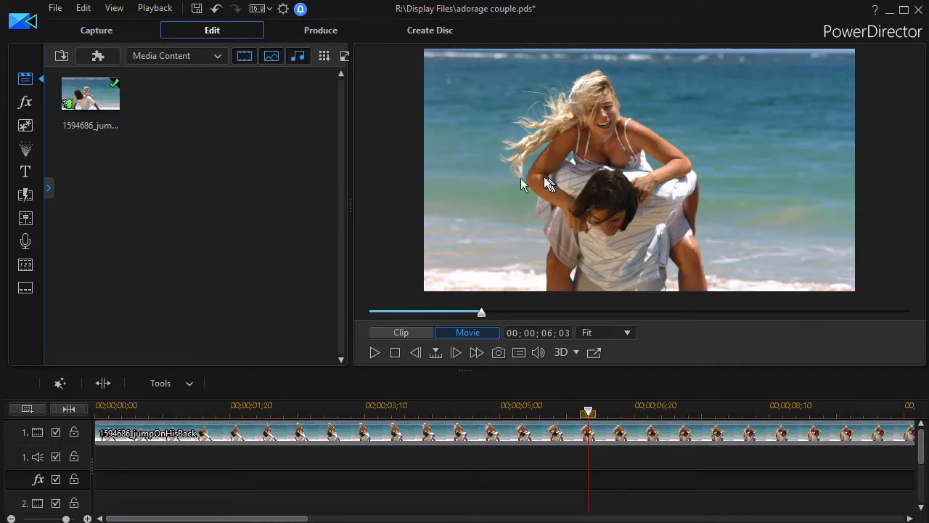
mouse_move(26, 104)
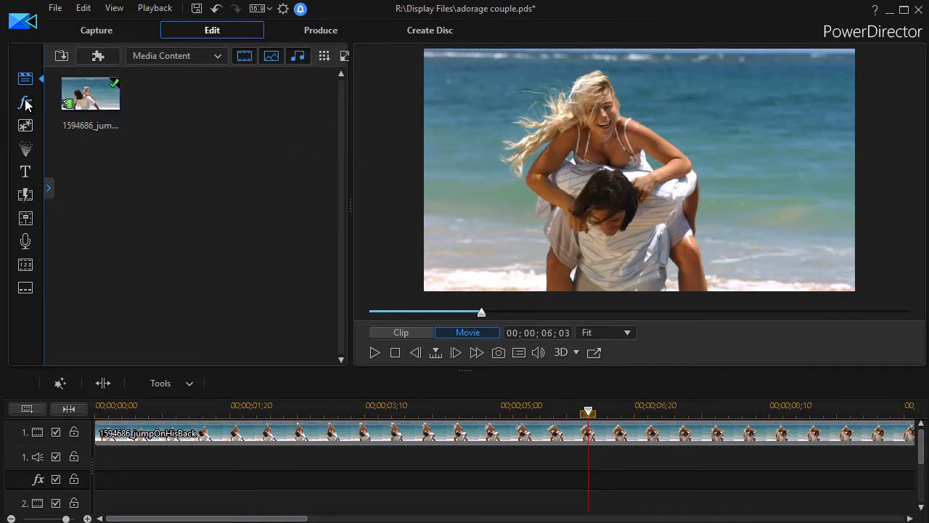
Apply the Adorage Filter to the clip and launch the Adorage stand-alone effect editor.
left_click(24, 101)
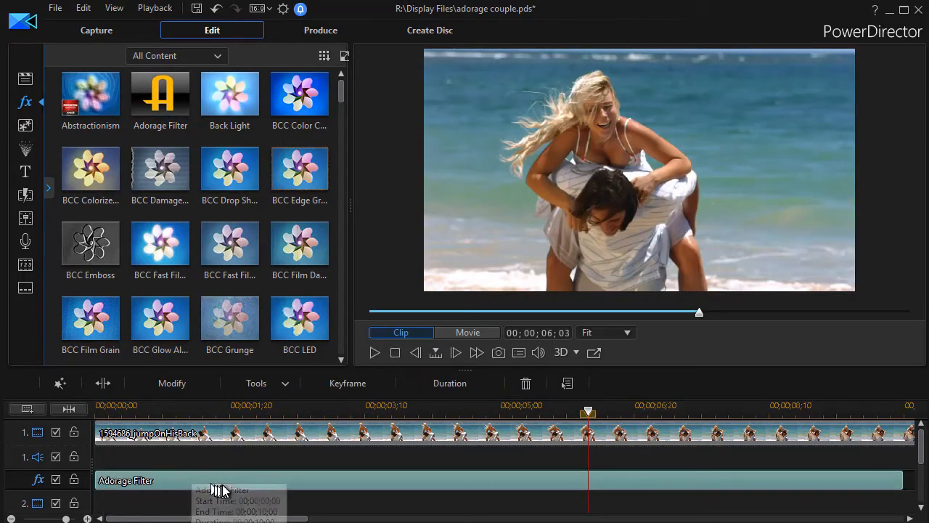
left_click(171, 383)
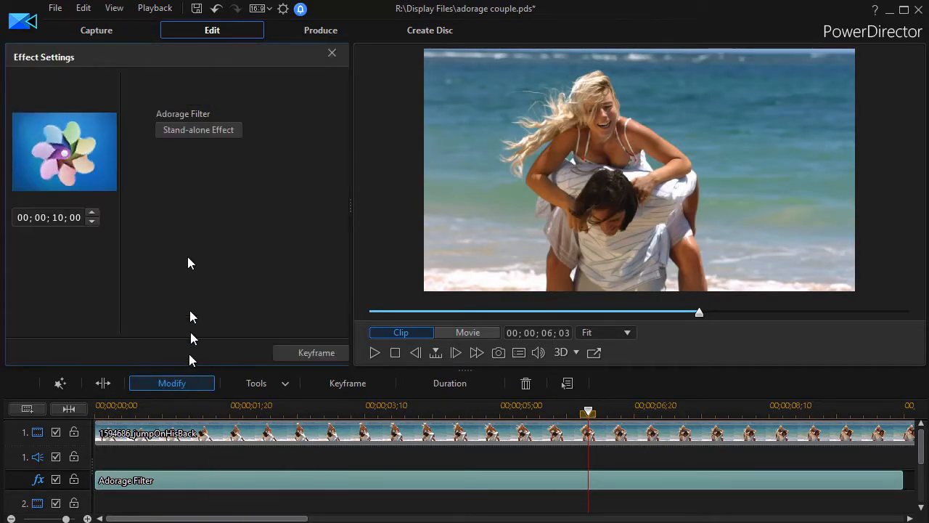
left_click(197, 129)
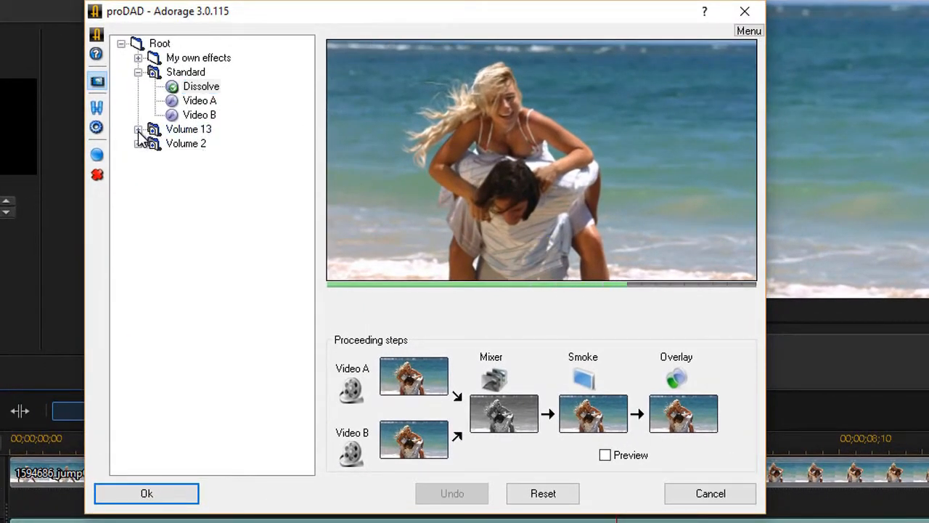
Browse the Volume 13 collection to reach the heart effect's processing-step settings.
left_click(138, 129)
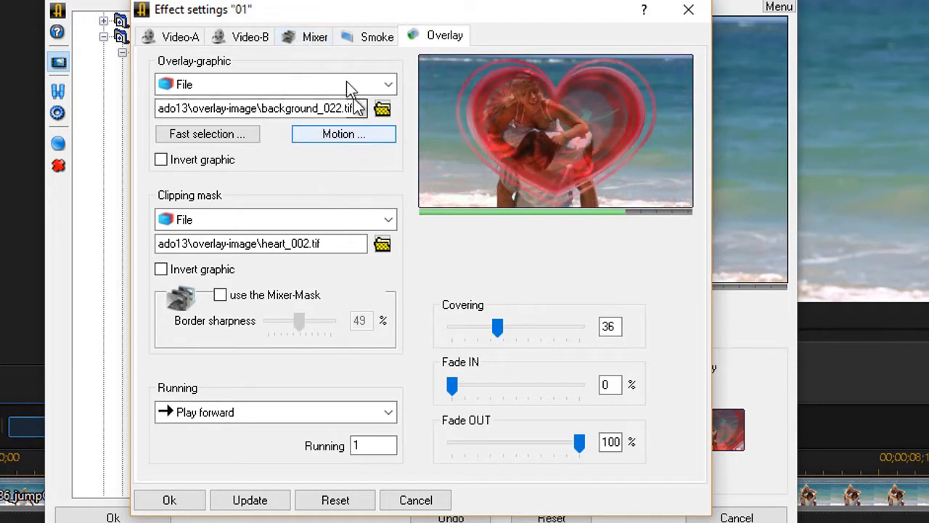
left_click(313, 36)
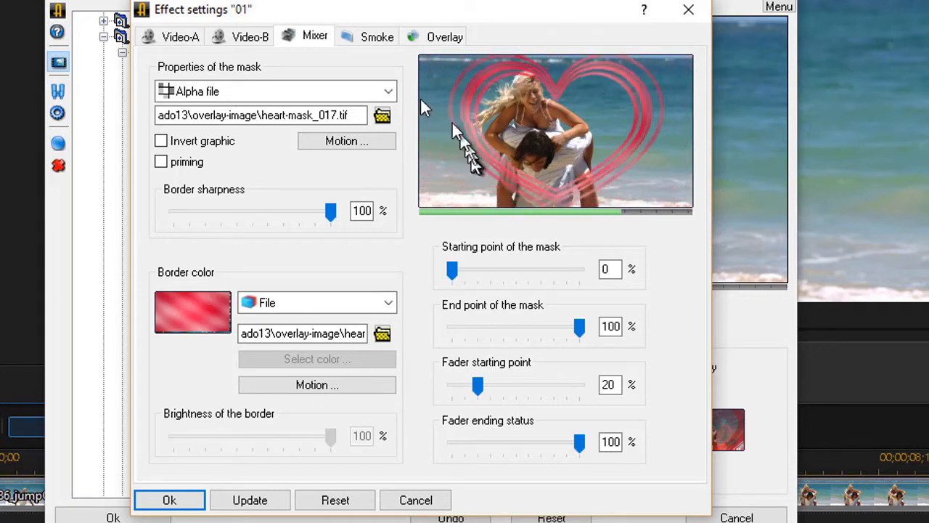
left_click(444, 36)
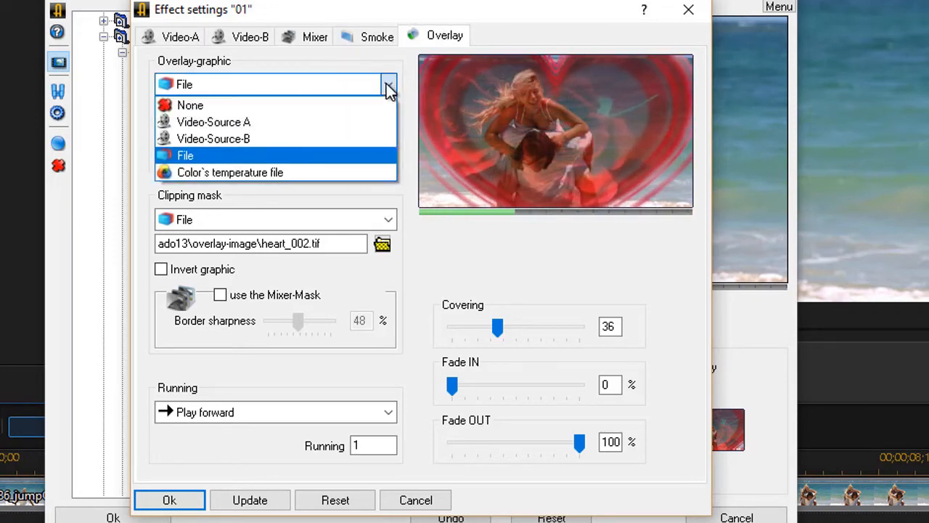
Set Overlay-graphic to None, then File, then Color's temperature file.
left_click(189, 105)
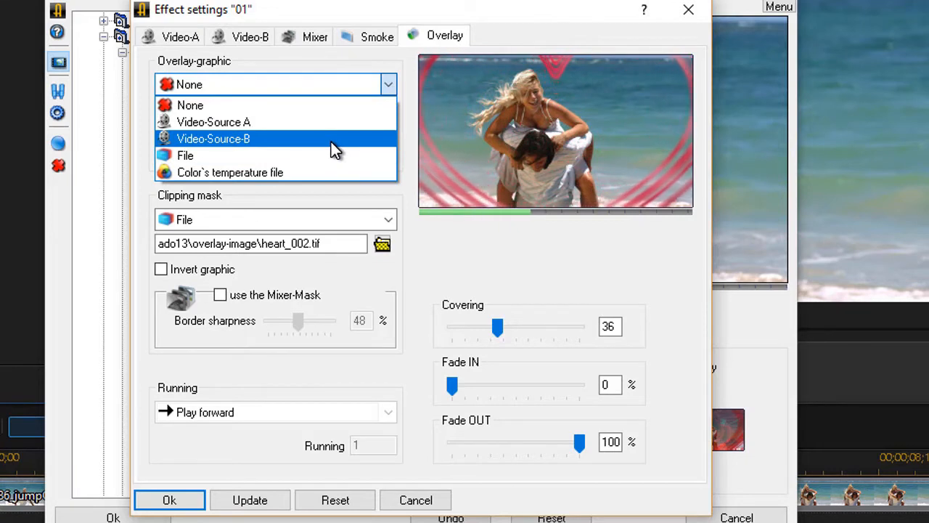
mouse_move(185, 156)
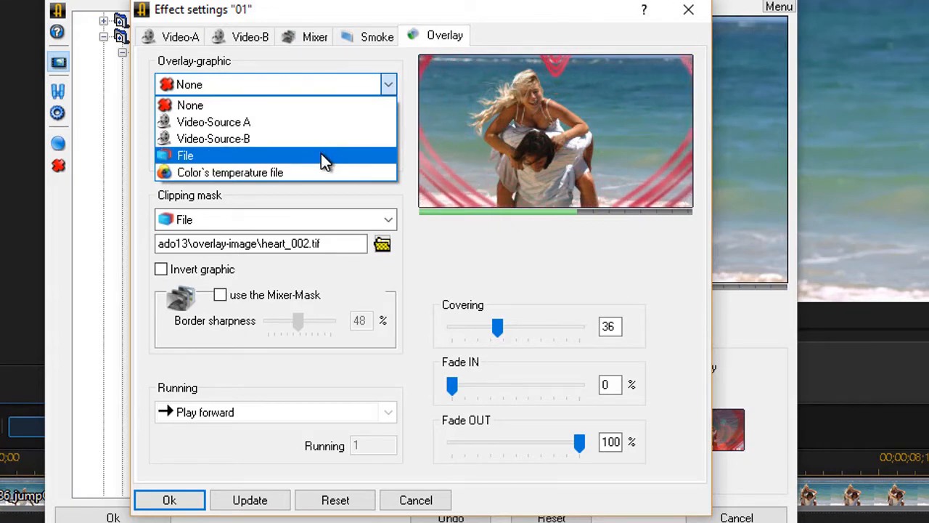
left_click(186, 156)
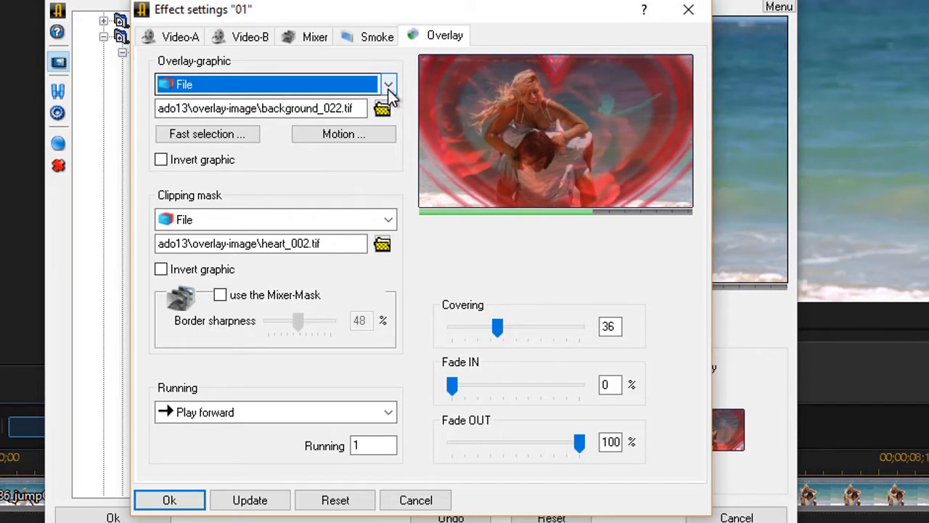
left_click(389, 84)
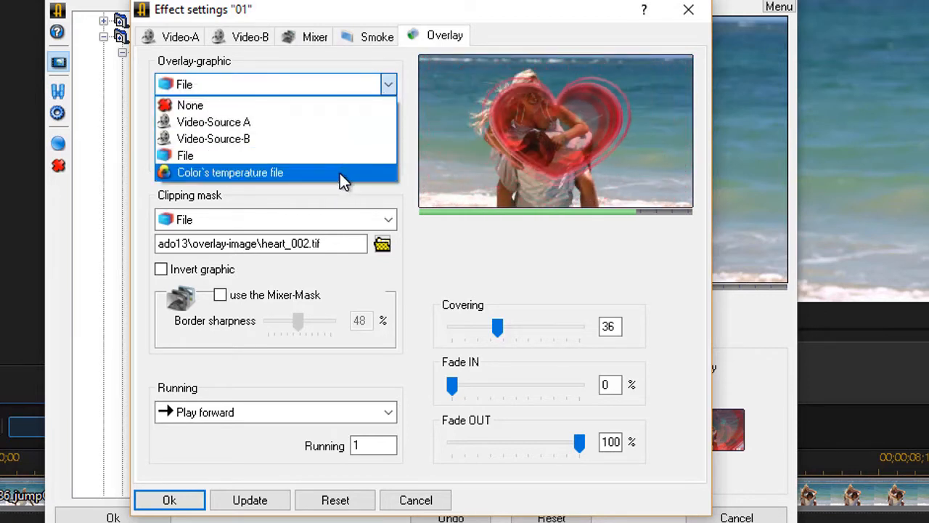
left_click(229, 172)
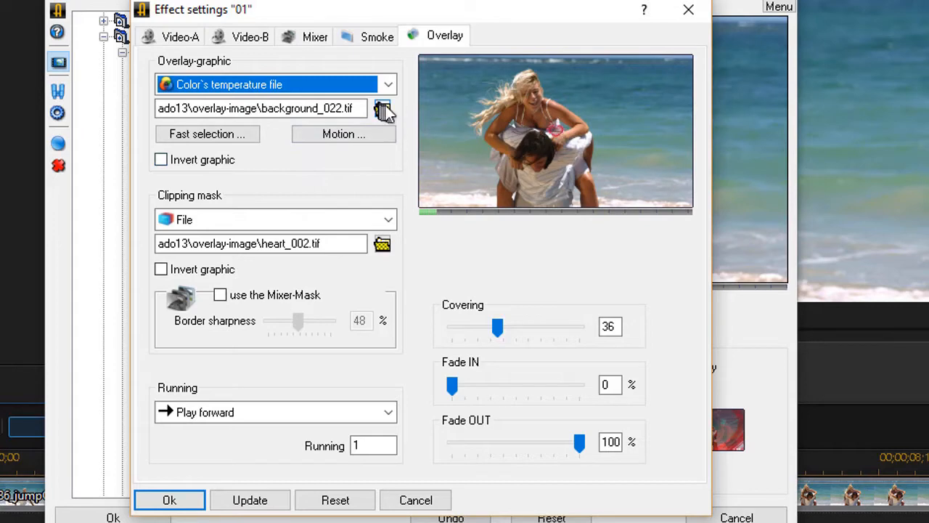
Load the green balloon image BALLON_003 as overlay graphic with source set to File.
left_click(383, 108)
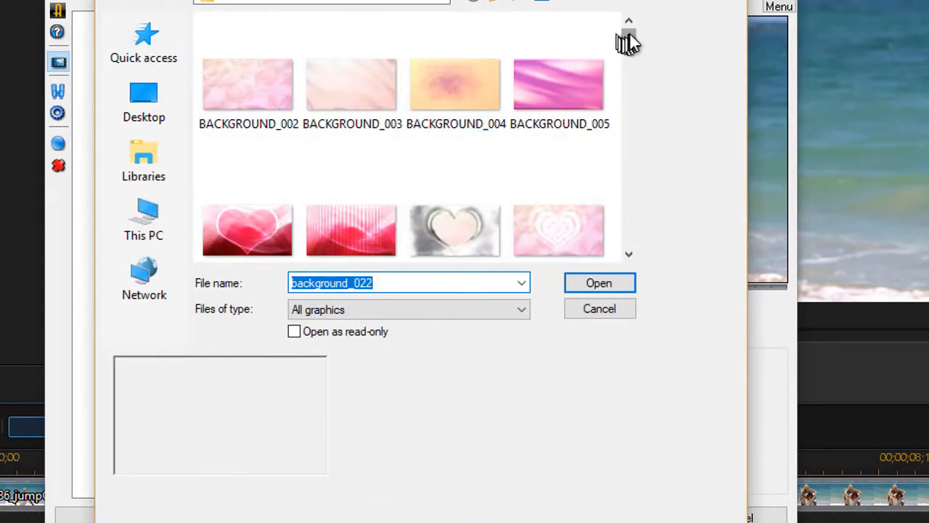
scroll("down", 3)
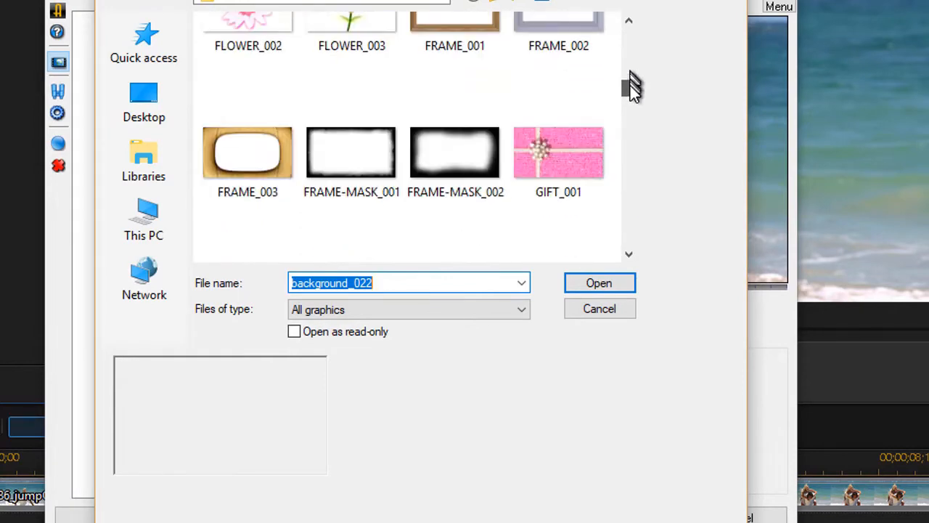
left_click(351, 152)
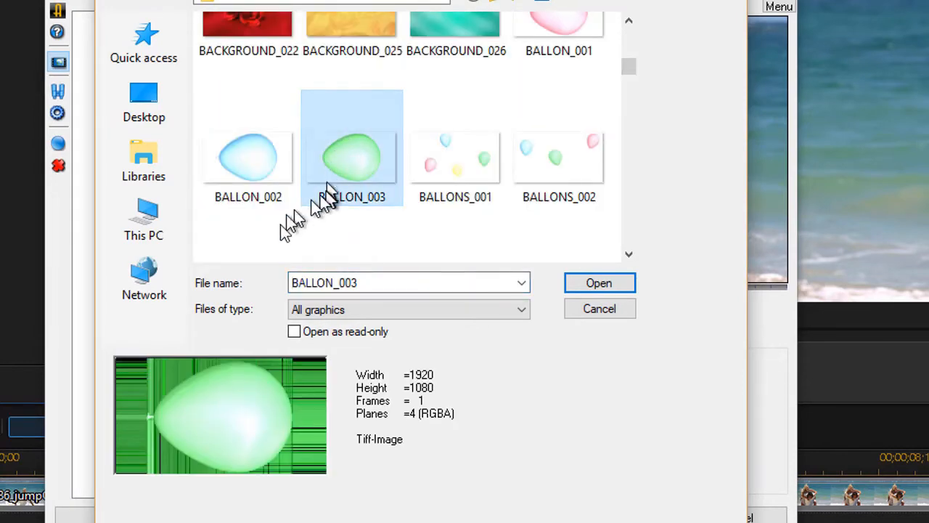
left_click(598, 282)
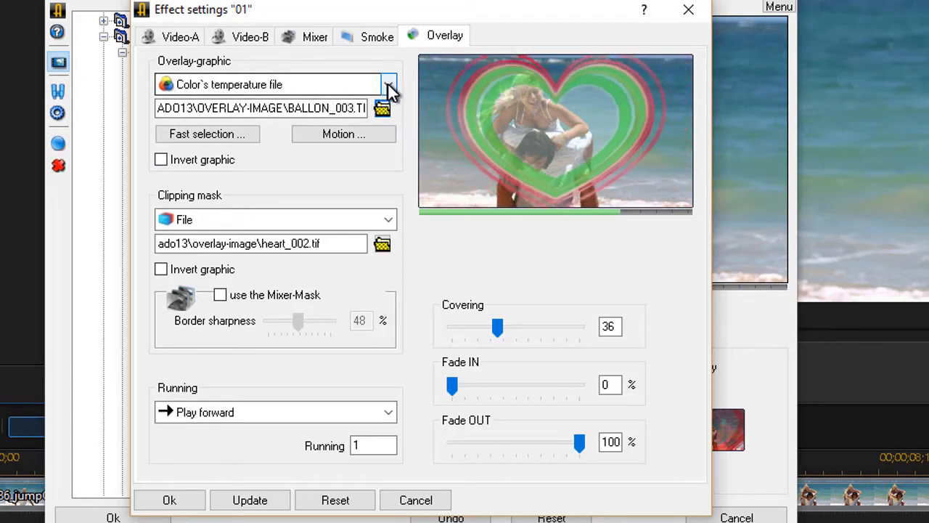
left_click(389, 84)
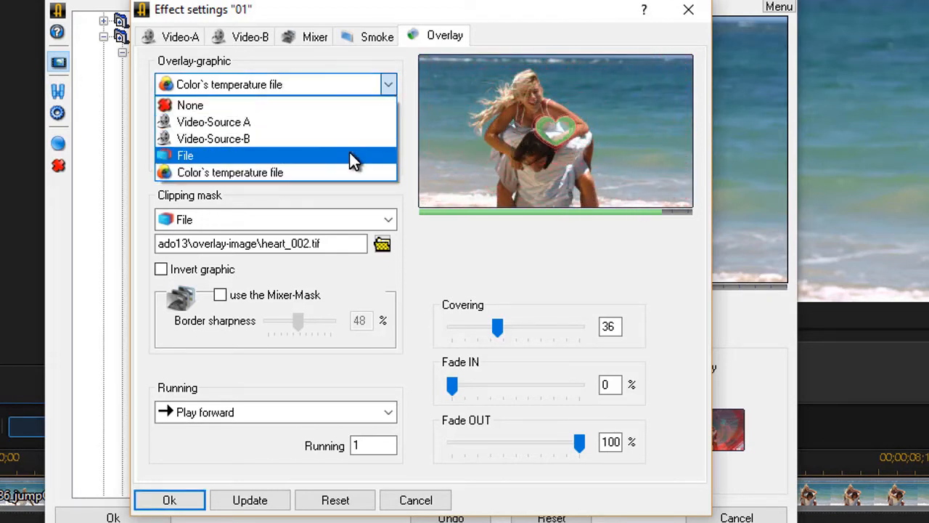
left_click(184, 155)
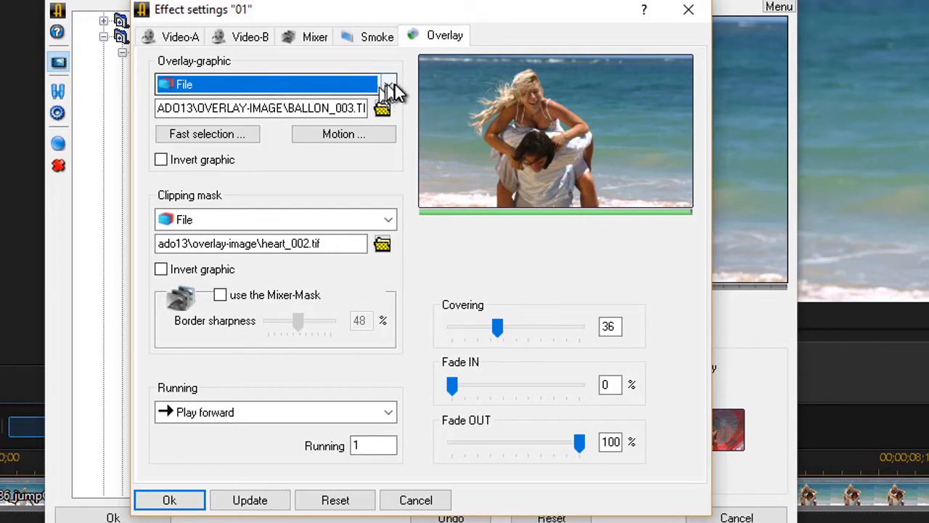
Load the red rose image ROSE_003 as the overlay graphic inside the heart.
left_click(383, 108)
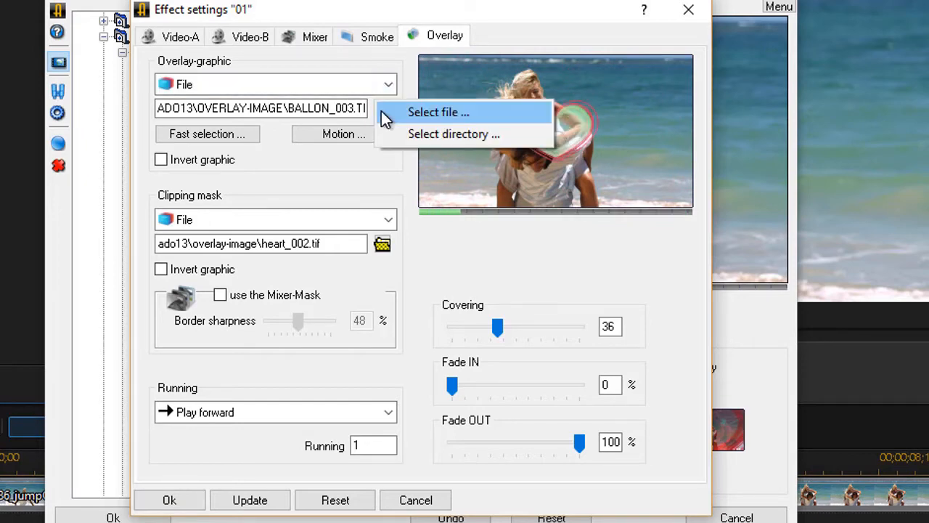
left_click(438, 112)
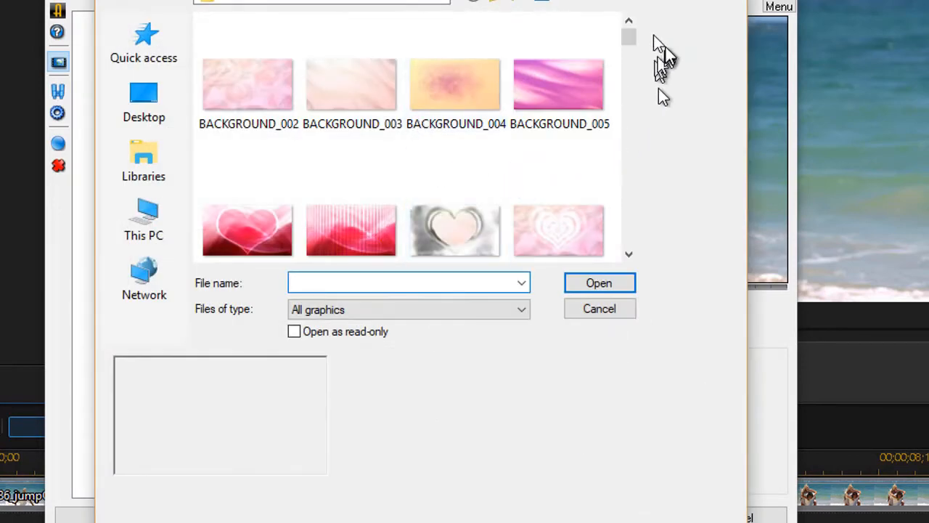
left_click_drag(628, 41, 627, 206)
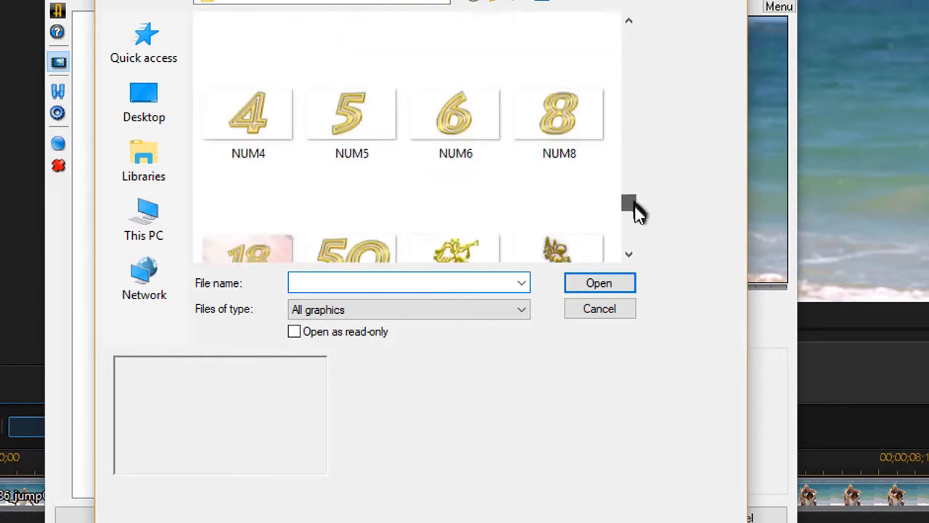
scroll("down", 3)
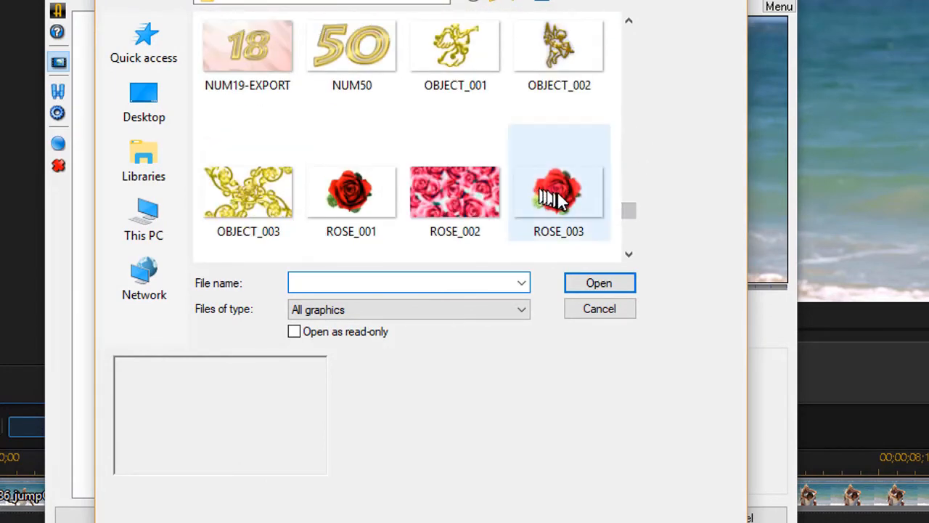
left_click(558, 191)
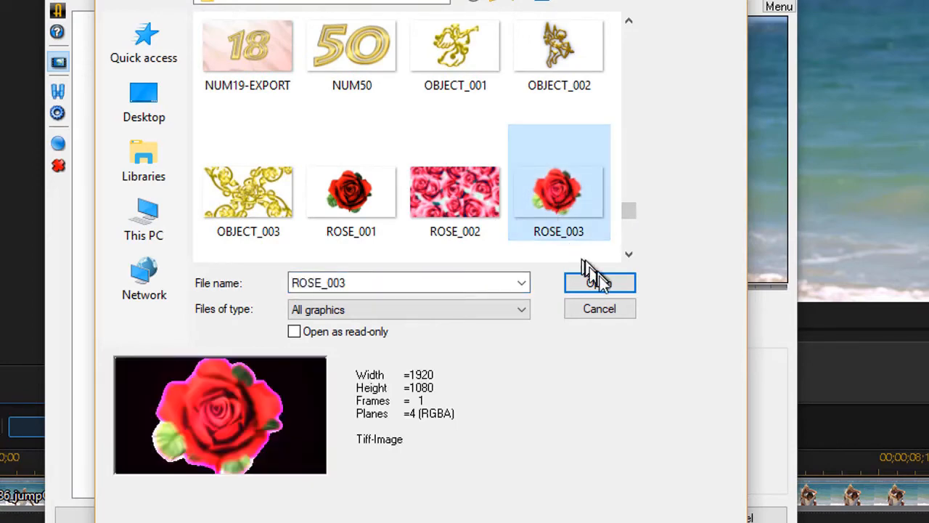
left_click(600, 282)
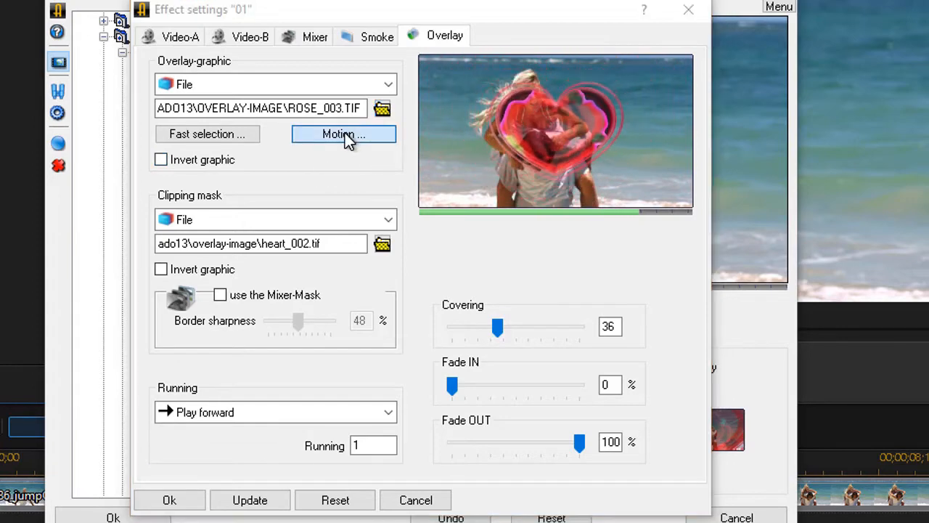
Give the rose overlay a Rotation motion growing from about 50% starting size to 100%, and update the preview.
left_click(343, 134)
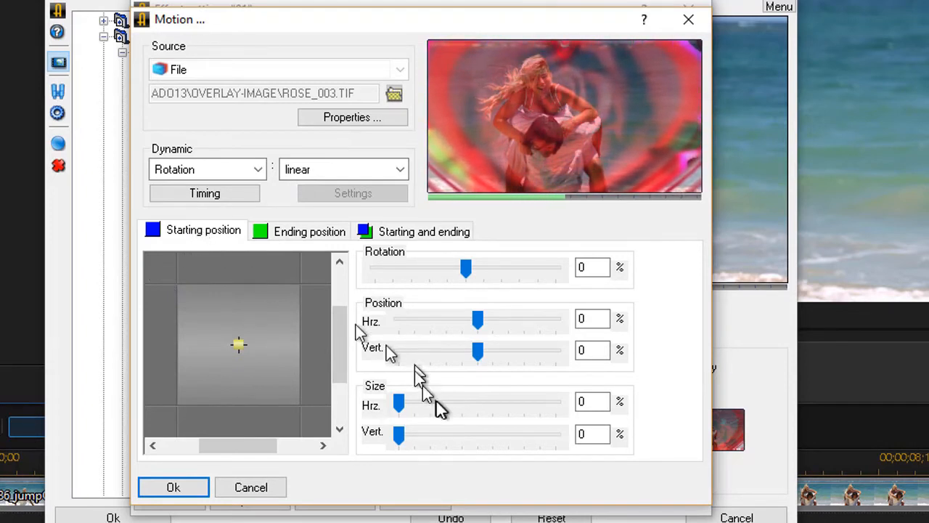
left_click_drag(398, 403, 439, 404)
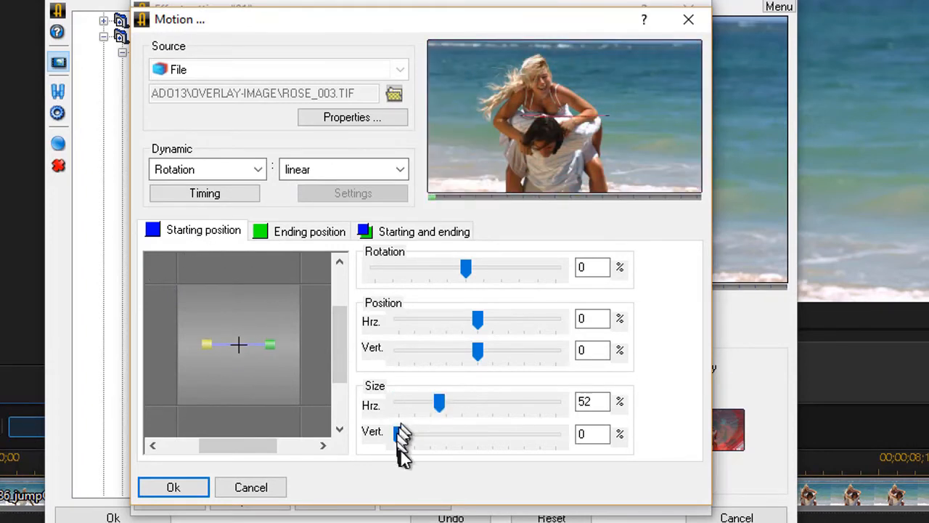
left_click_drag(404, 434, 445, 434)
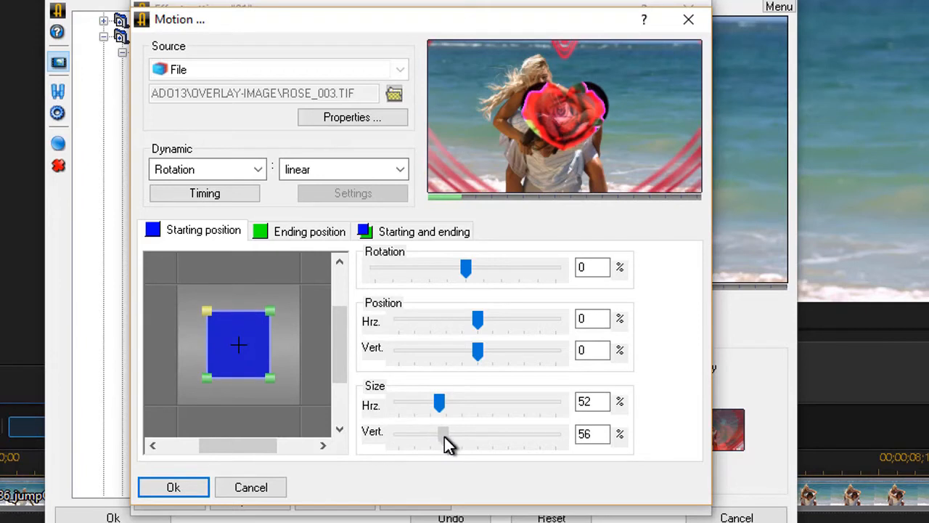
left_click_drag(444, 434, 439, 434)
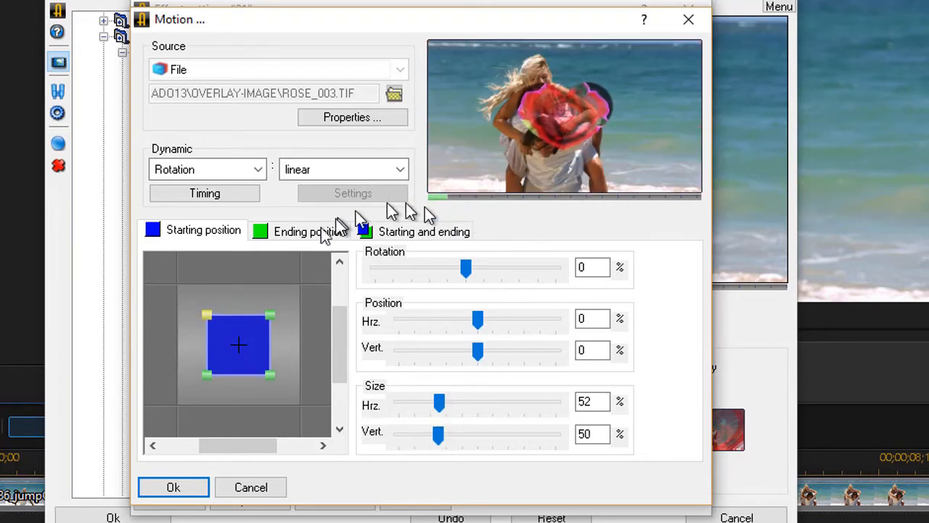
left_click(307, 231)
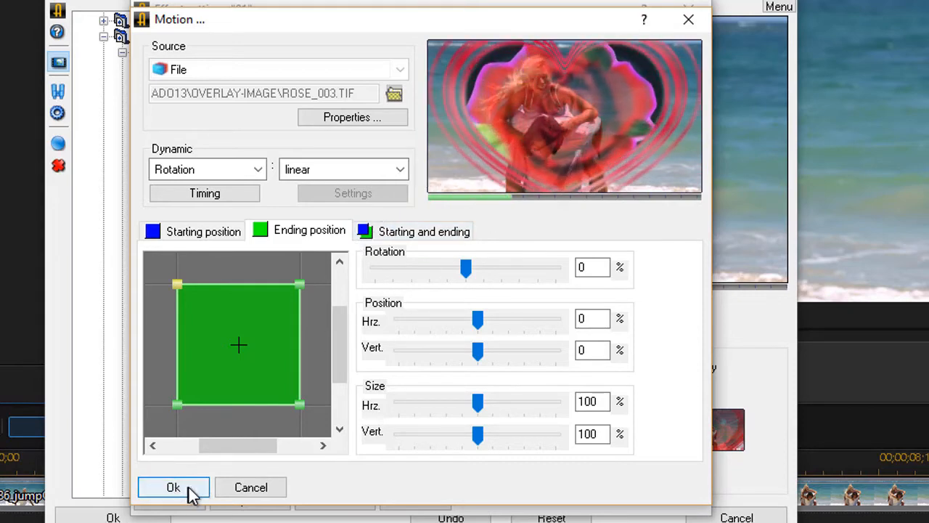
left_click(173, 488)
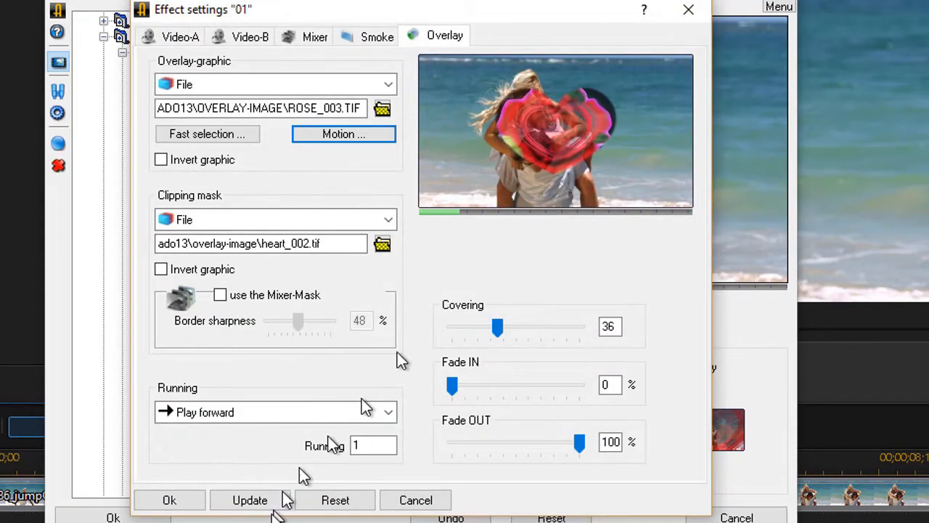
left_click(334, 500)
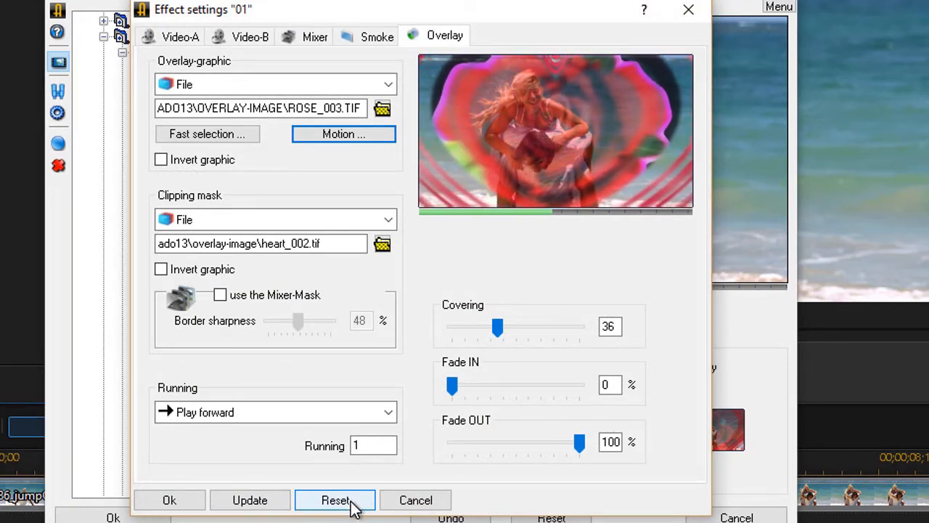
Reset the overlay effect, then load BACKGROUND_007 heart image as the clipping mask.
left_click(334, 499)
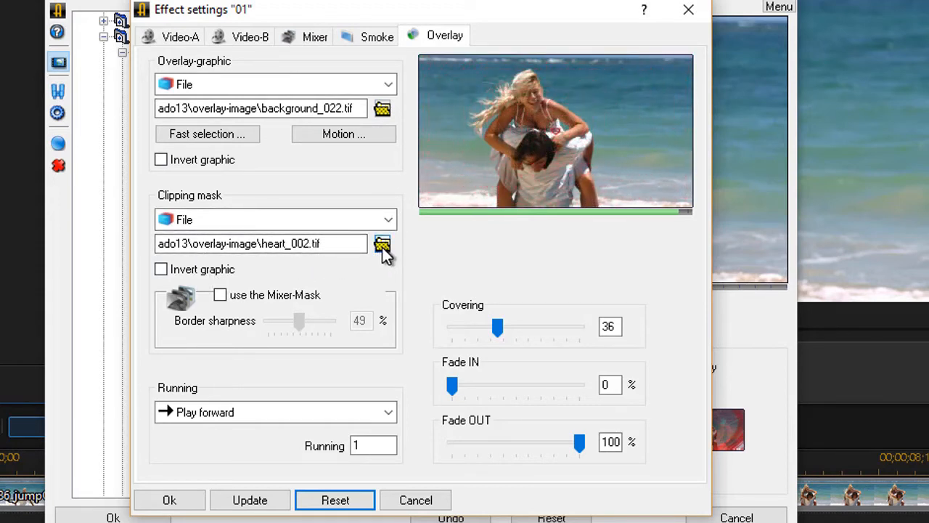
left_click(383, 244)
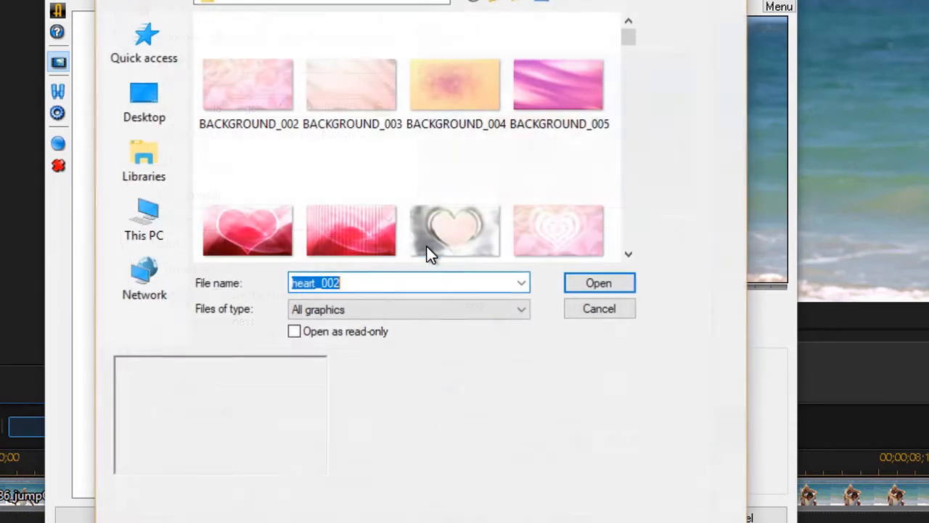
mouse_move(247, 231)
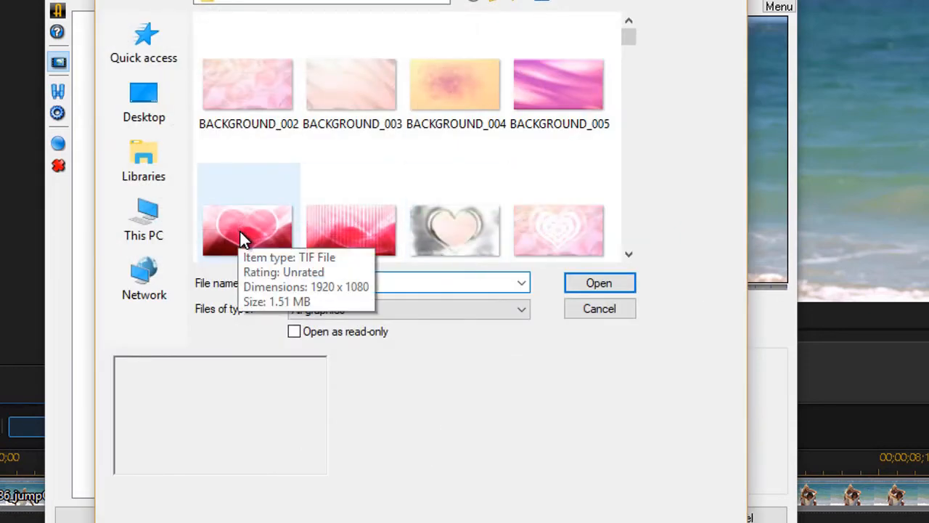
left_click(247, 231)
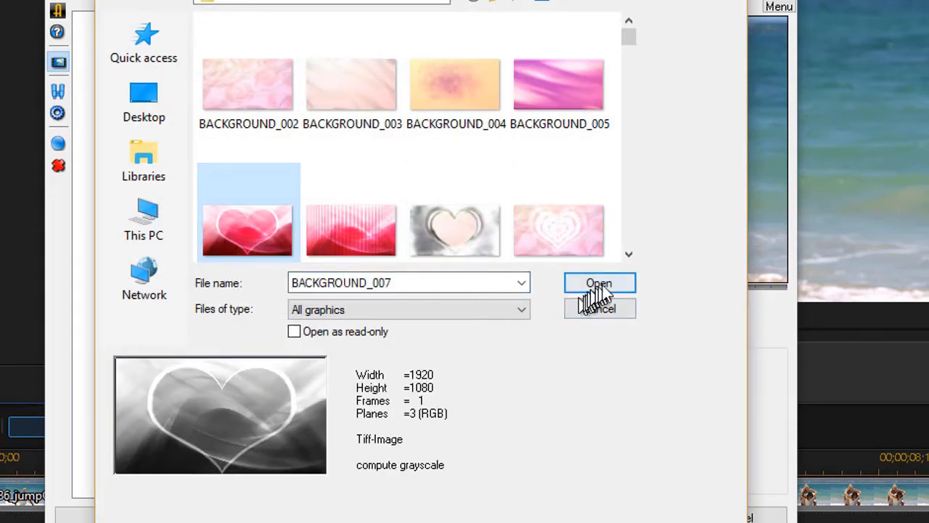
left_click(598, 281)
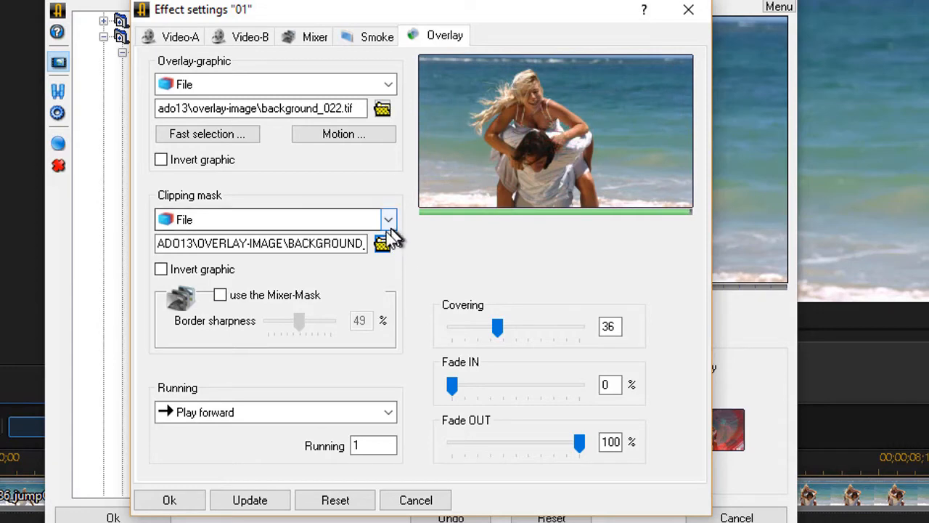
Load HEART-MASK_006 as the clipping mask and update the preview.
left_click(383, 244)
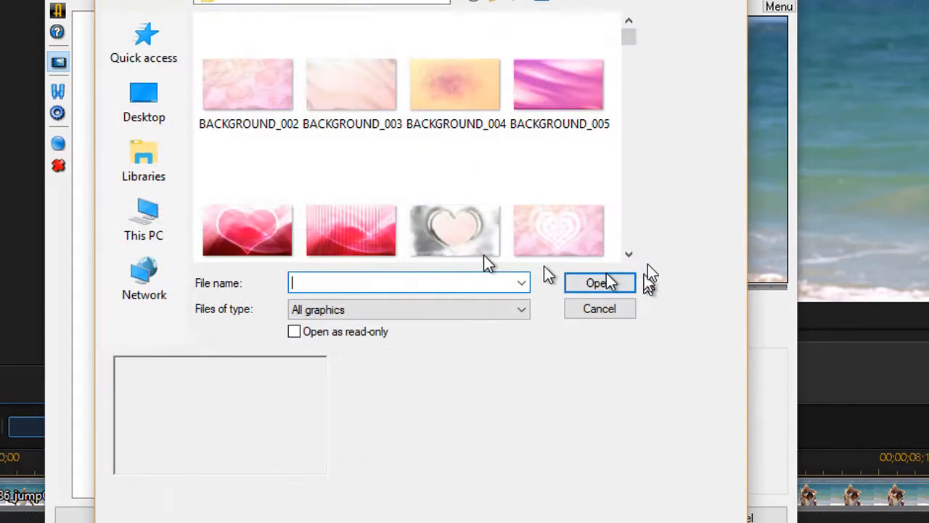
scroll("down", 3)
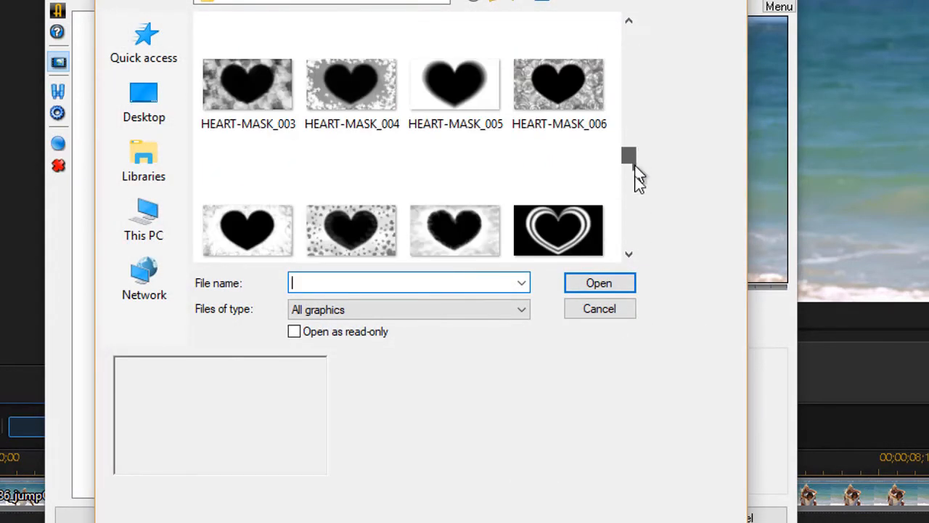
left_click(559, 165)
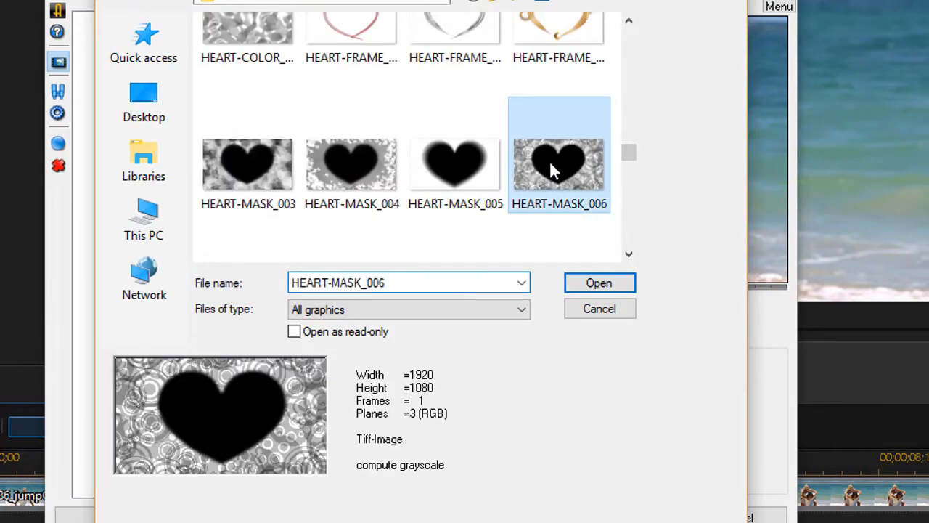
left_click(598, 281)
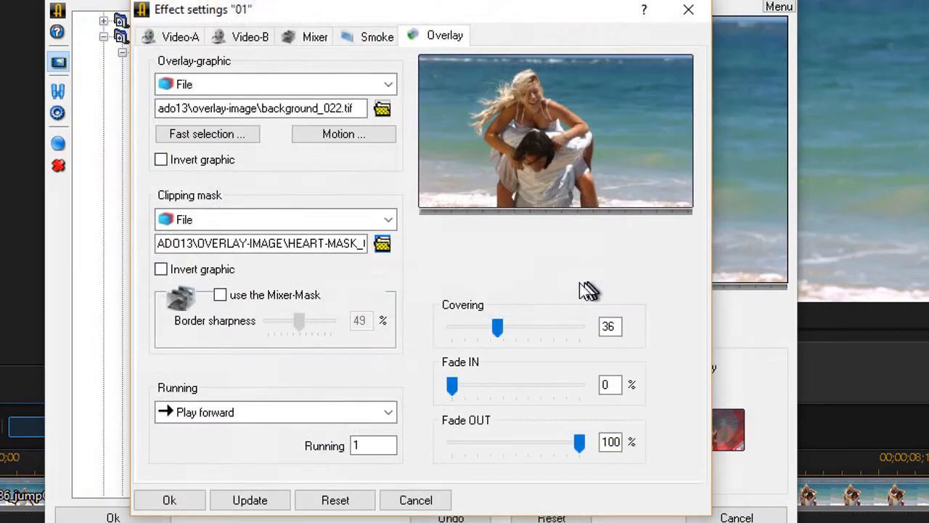
left_click(250, 500)
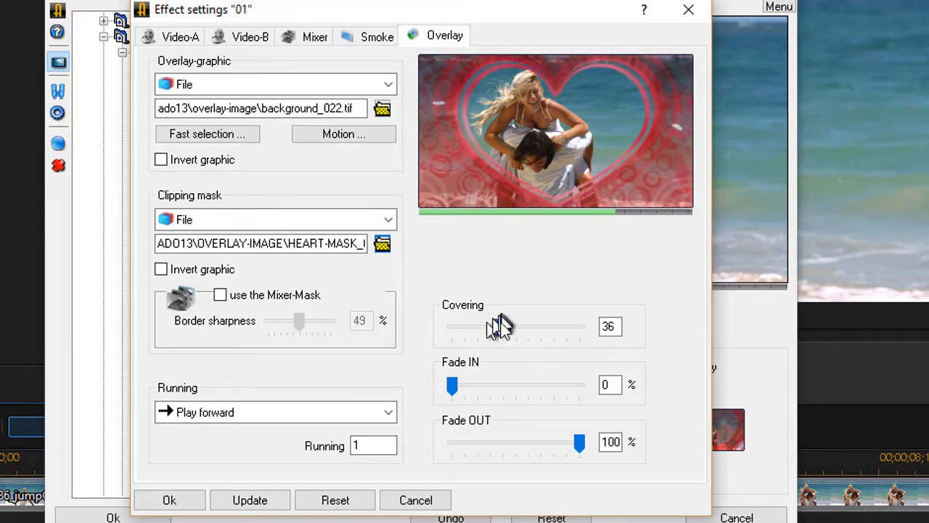
Try the Covering slider at 29 and 0, then raise it to 70 and finally 100.
left_click_drag(509, 325, 488, 325)
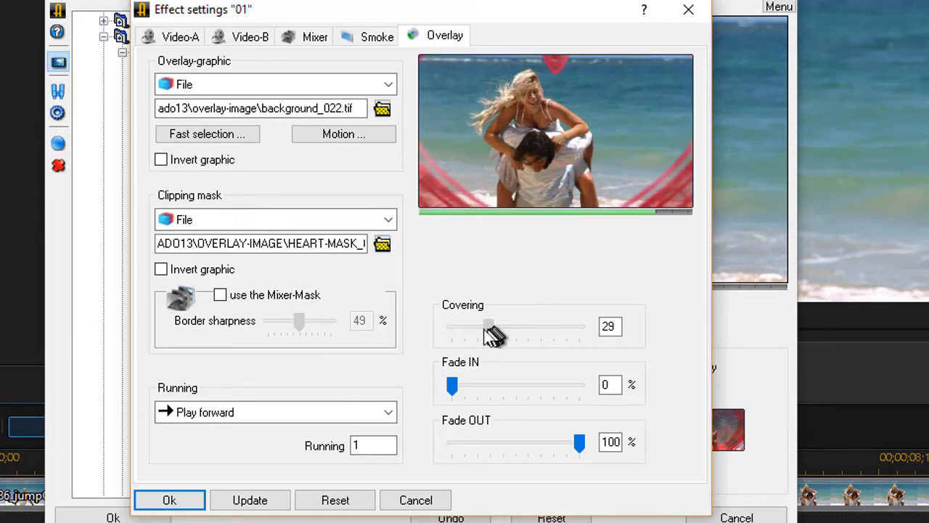
left_click_drag(488, 329, 453, 328)
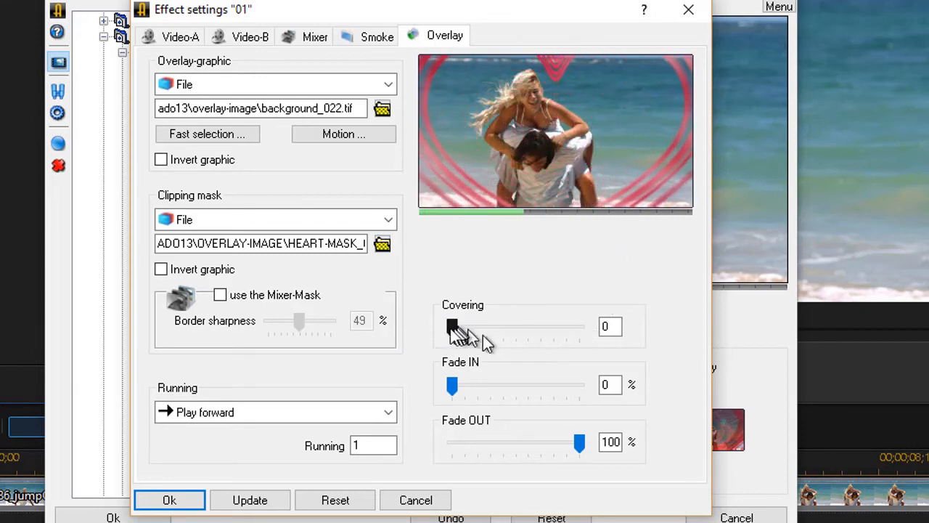
left_click_drag(453, 325, 540, 325)
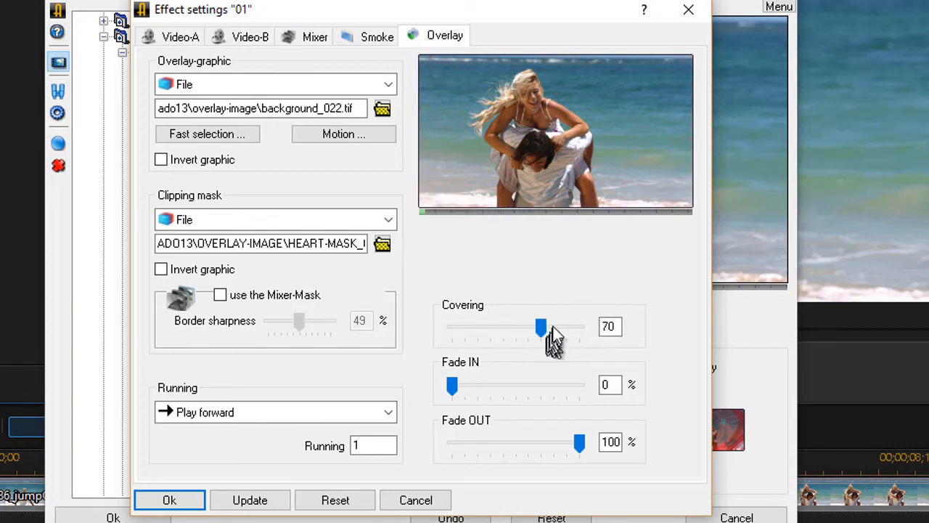
left_click_drag(540, 328, 579, 328)
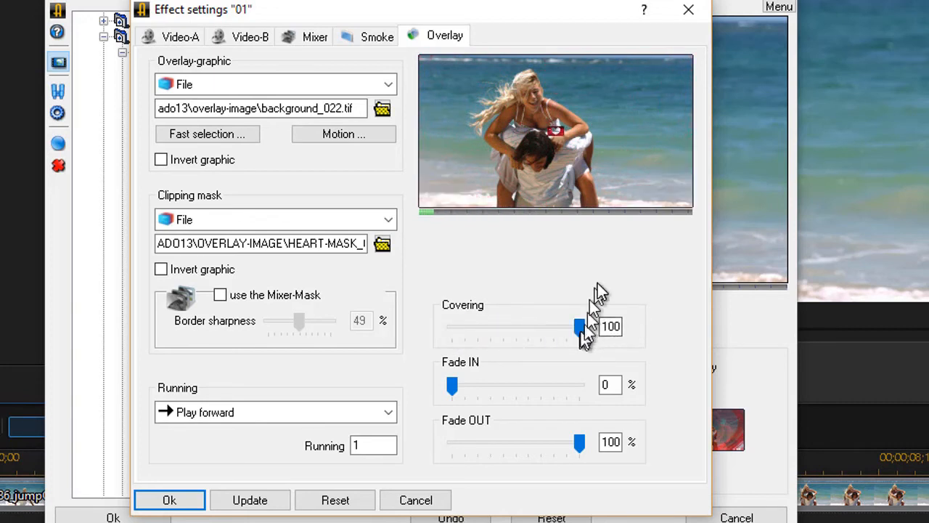
left_click_drag(579, 326, 579, 326)
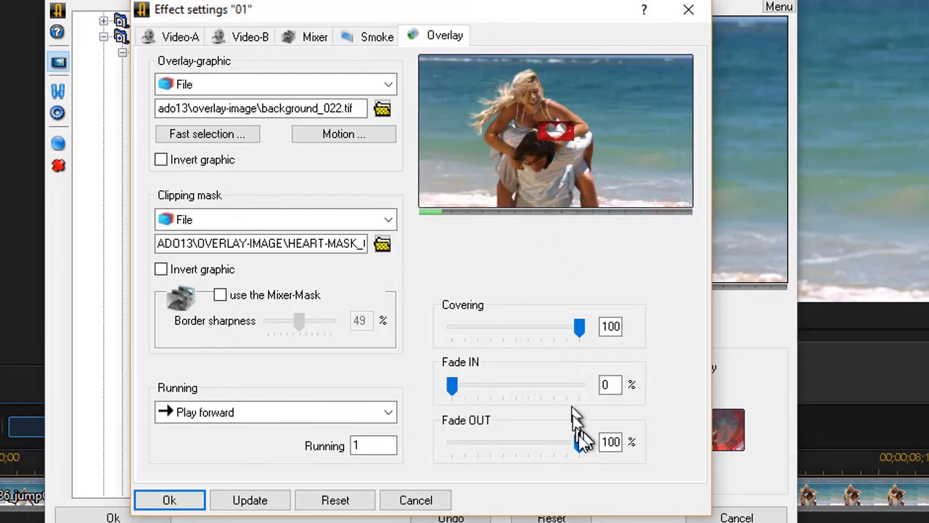
Adjust further options in the Overlay settings and refresh the preview.
left_click_drag(578, 441, 453, 385)
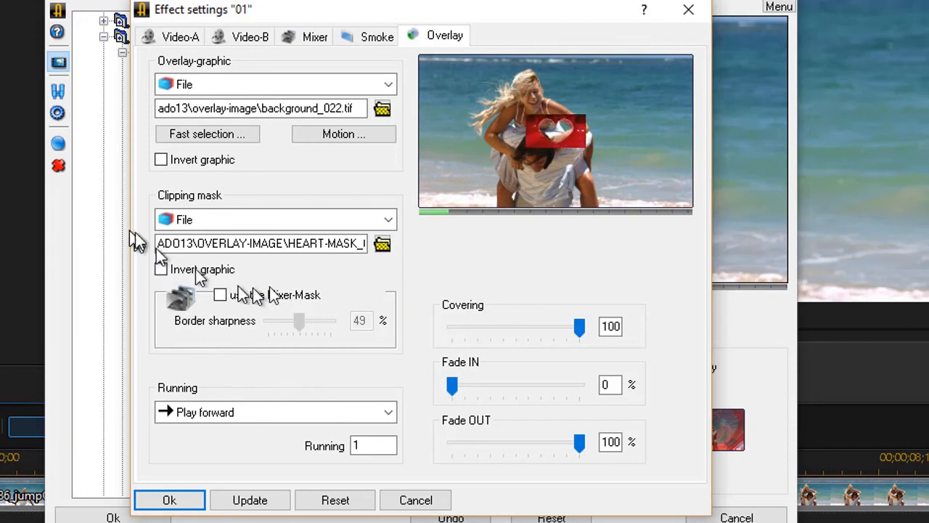
left_click(160, 269)
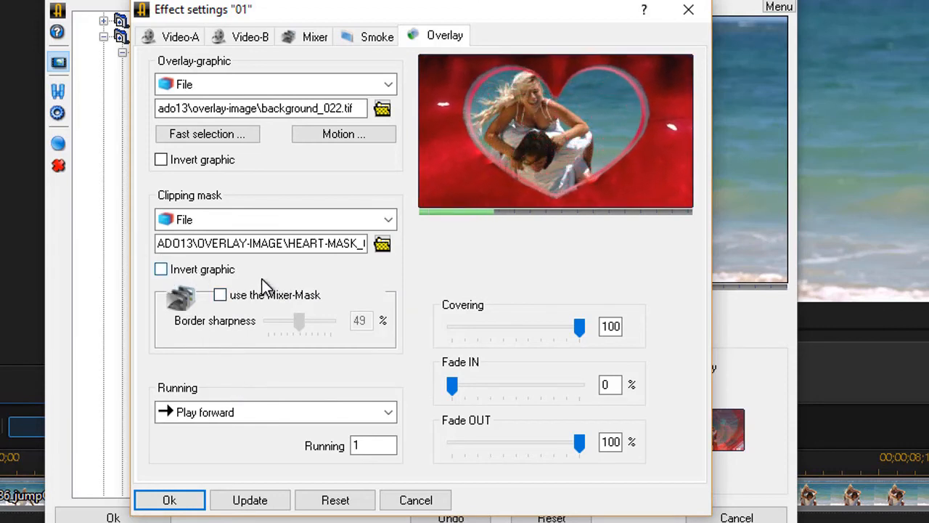
left_click(334, 500)
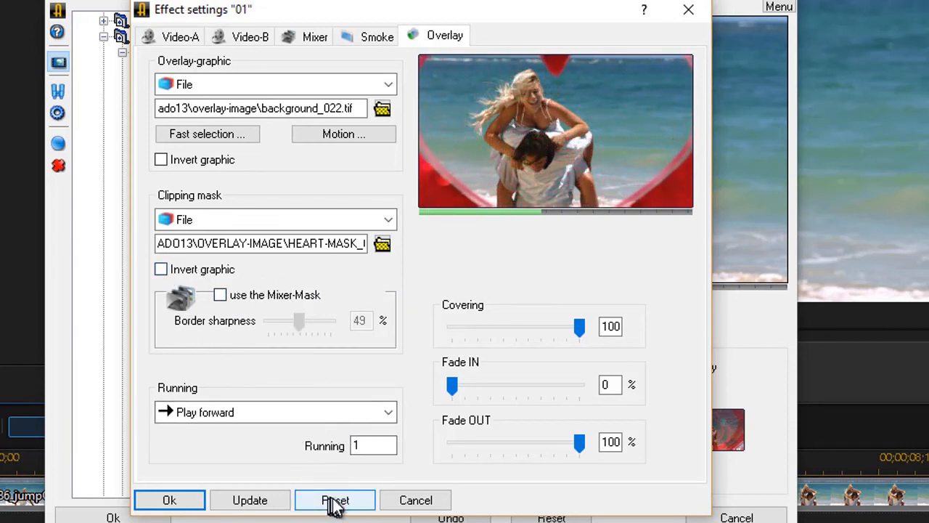
Reset the overlay effect and set the clipping mask to None.
left_click(334, 499)
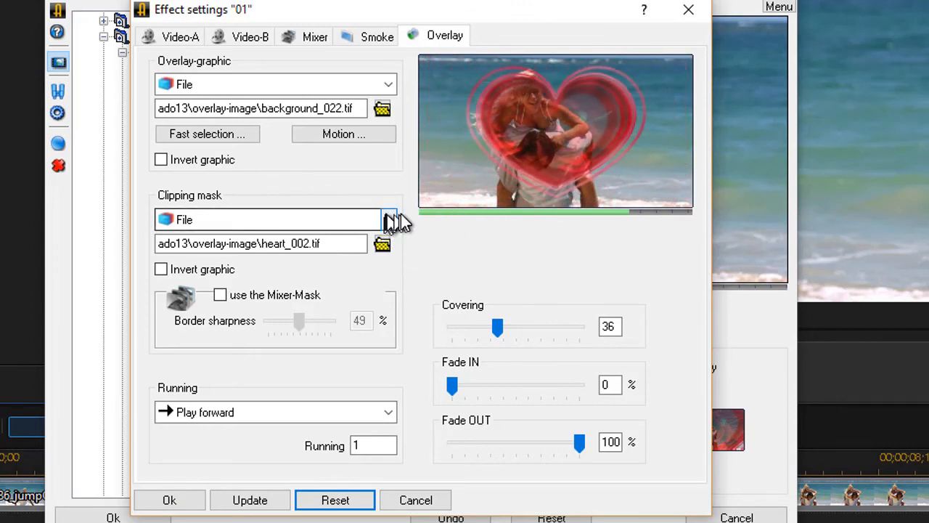
left_click(390, 219)
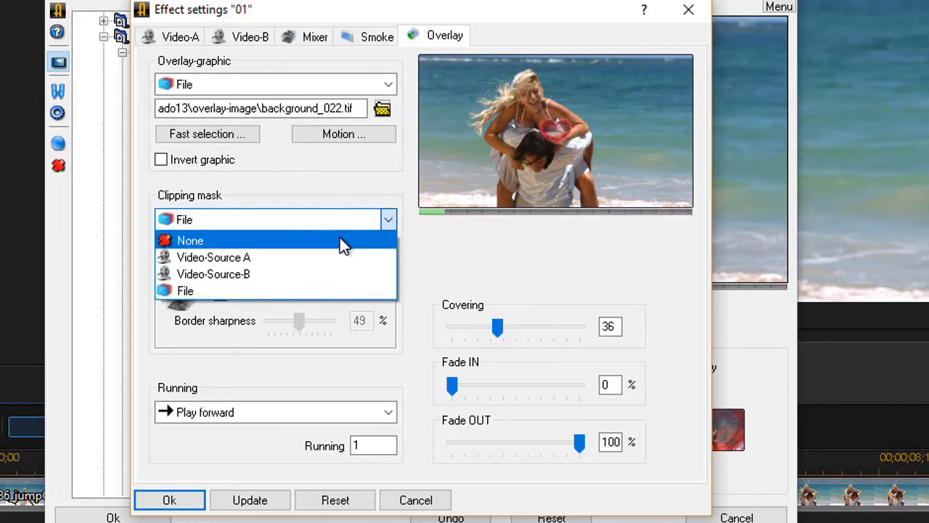
left_click(189, 241)
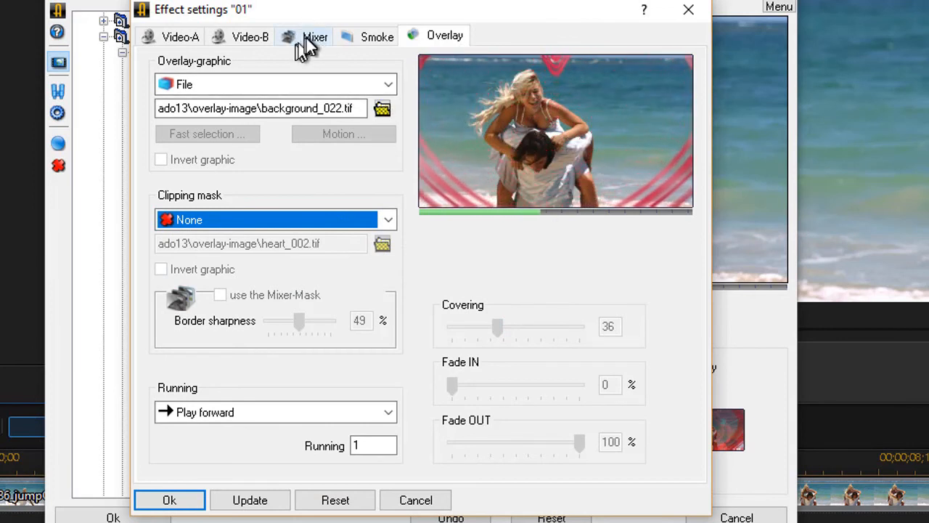
Check the Mixer settings, return to Overlay and reset to the default heart_002 mask at 36% covering.
left_click(315, 36)
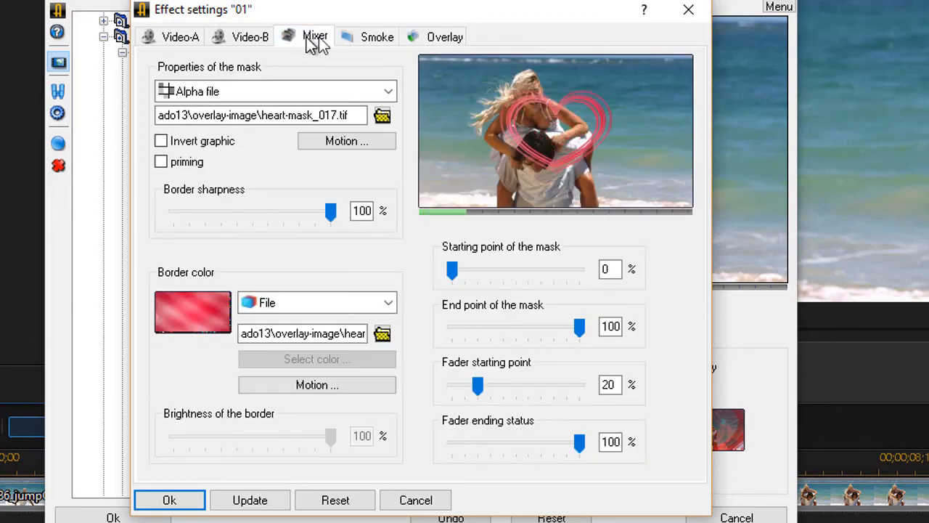
left_click(444, 36)
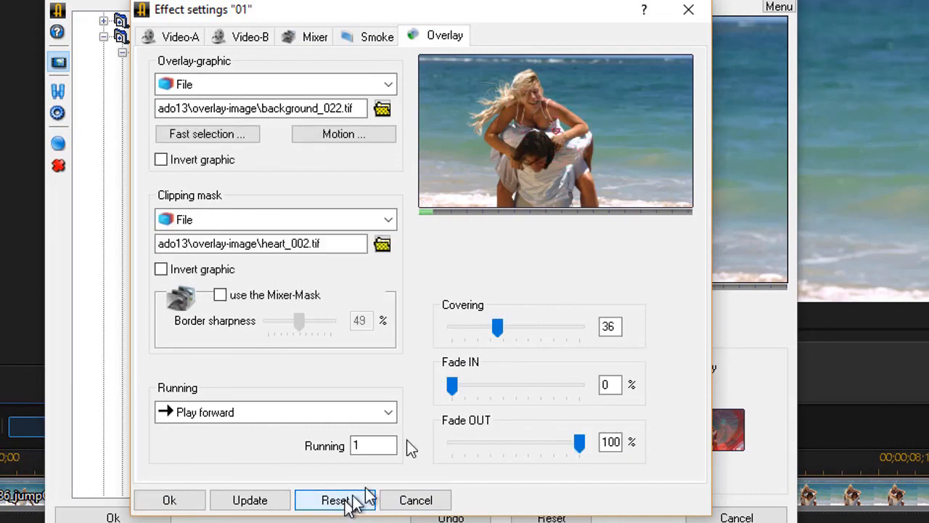
left_click(334, 500)
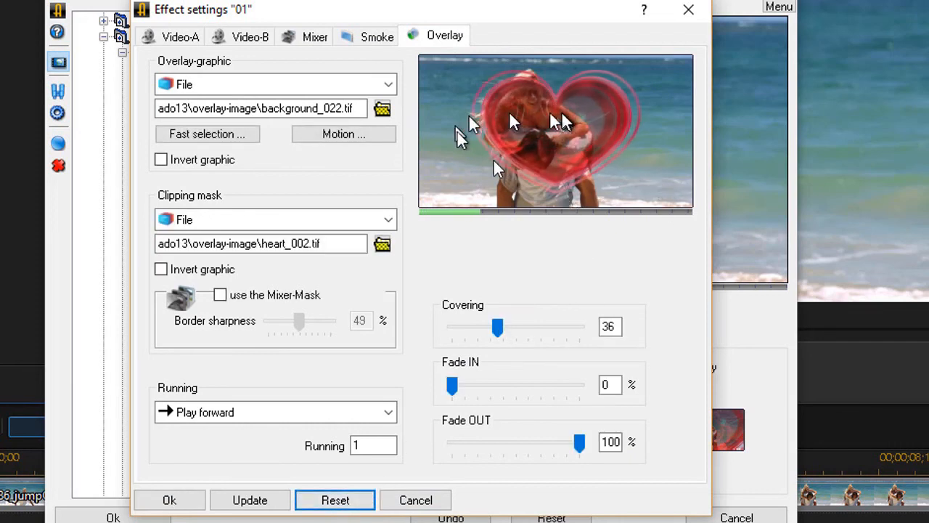